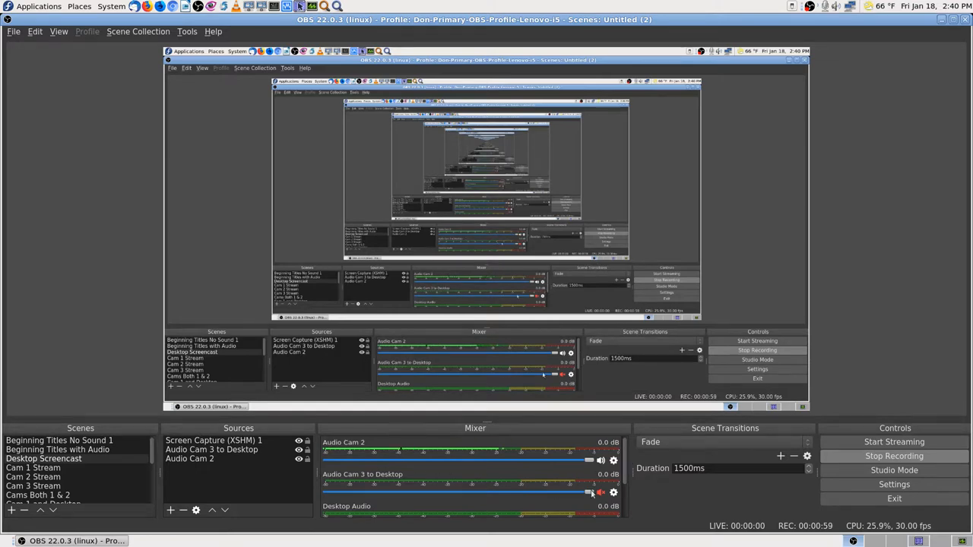
mouse_move(628, 472)
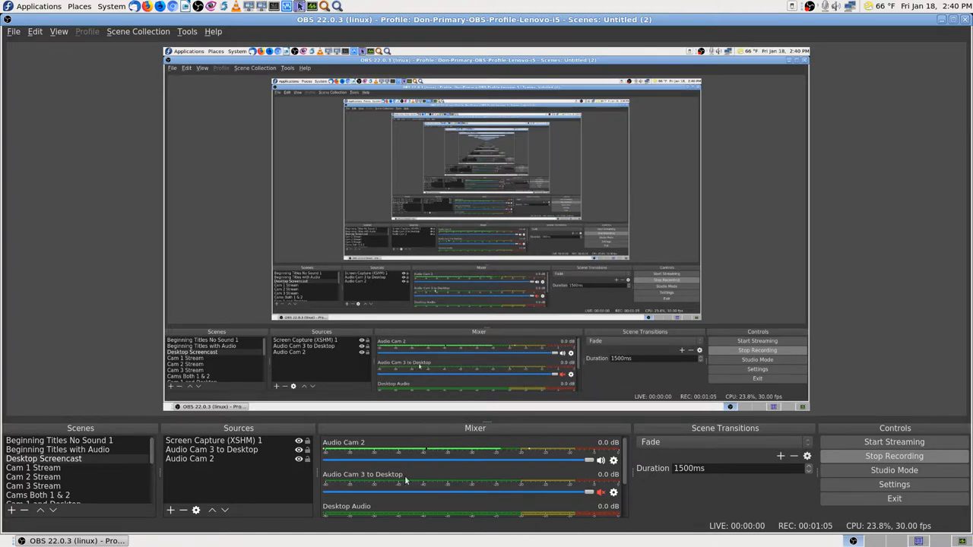
mouse_move(666, 499)
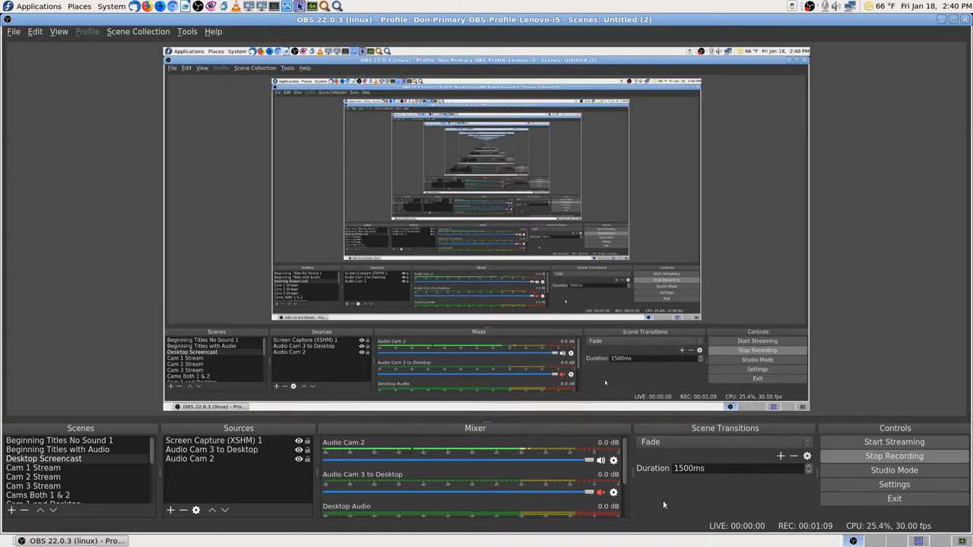
mouse_move(658, 494)
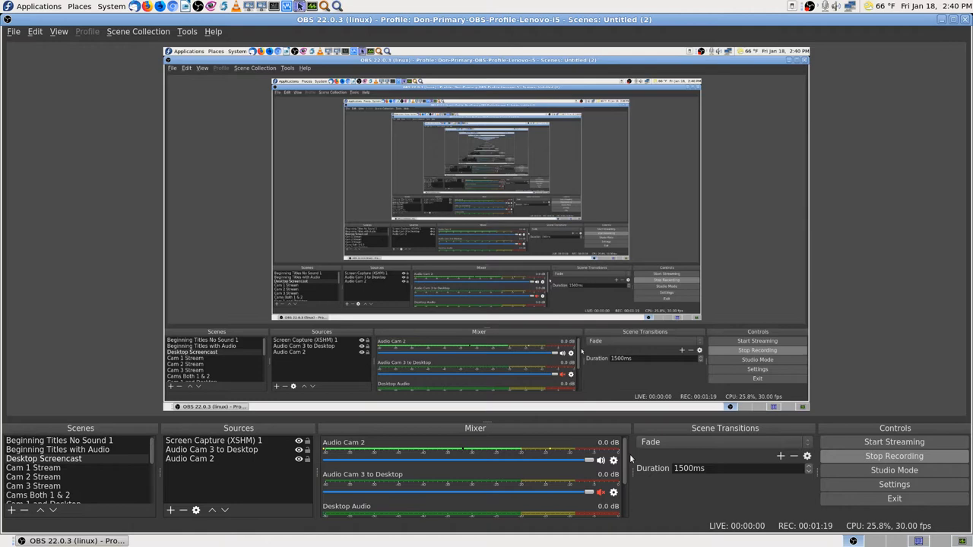
mouse_move(667, 500)
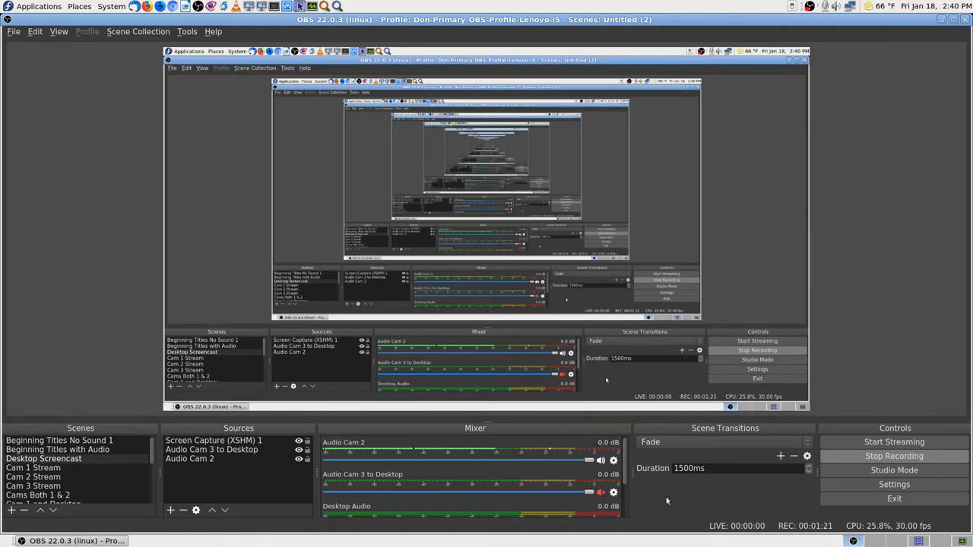